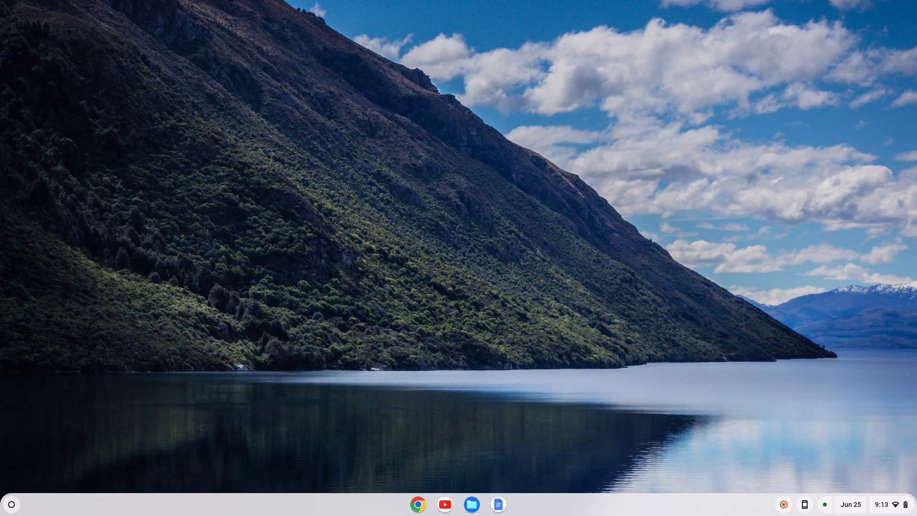
{"action": "mouse_move", "coordinate": [214, 404]}
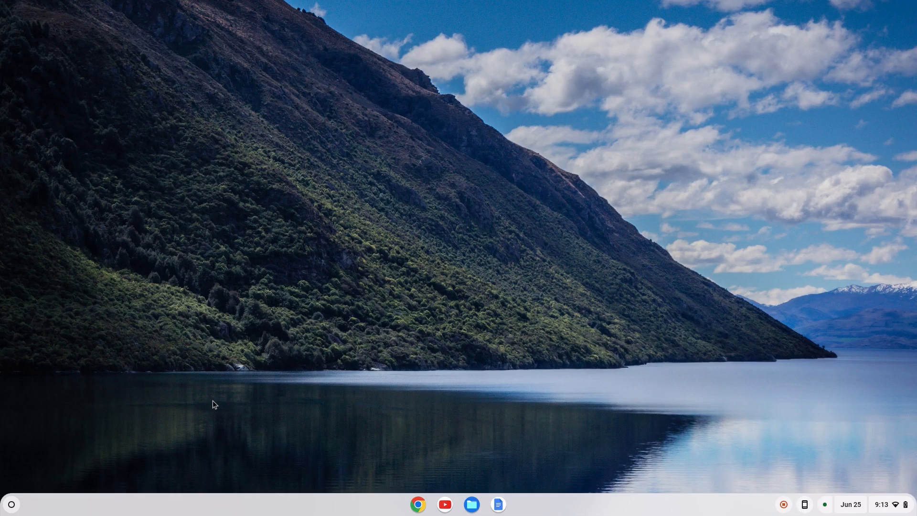
{"action": "mouse_move", "coordinate": [11, 503]}
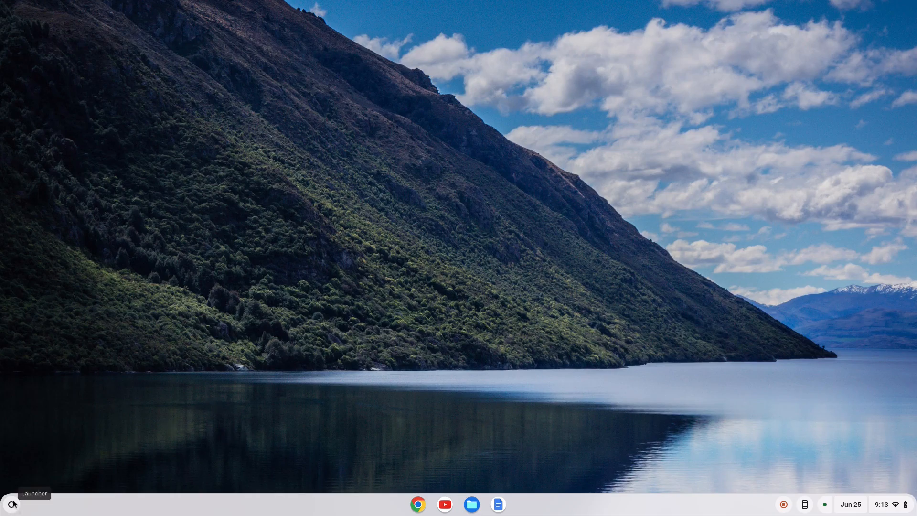
Step: Go from the Launcher into Settings and scroll About ChromeOS down to the Developers section
{"action": "left_click", "coordinate": [9, 504]}
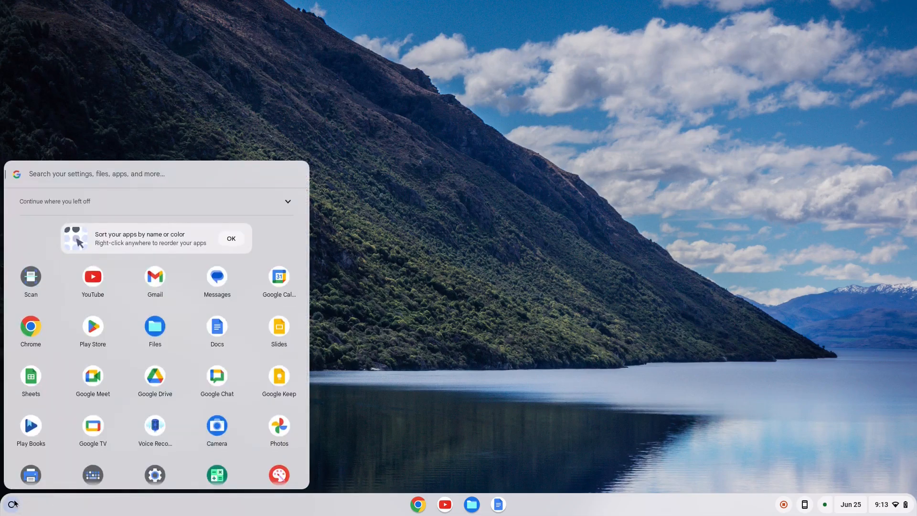
{"action": "left_click", "coordinate": [288, 202]}
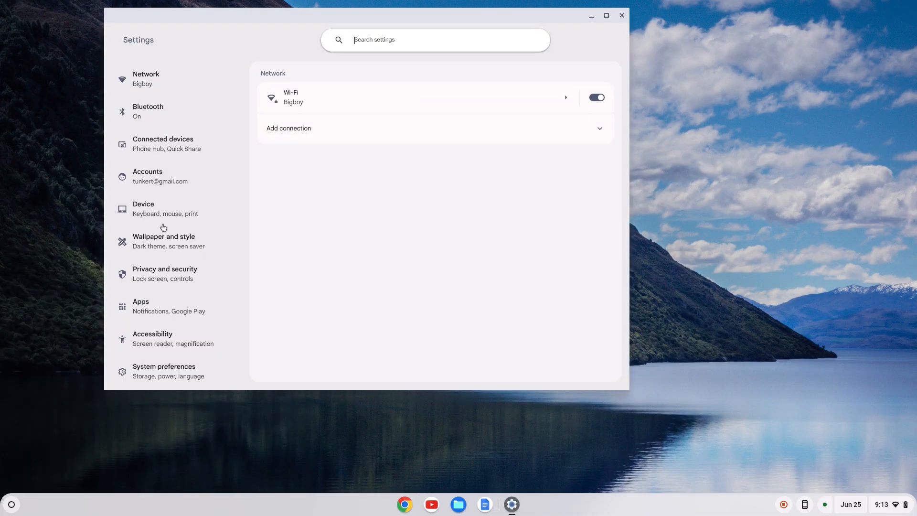
{"action": "scroll", "scroll_direction": "down", "scroll_amount": 3}
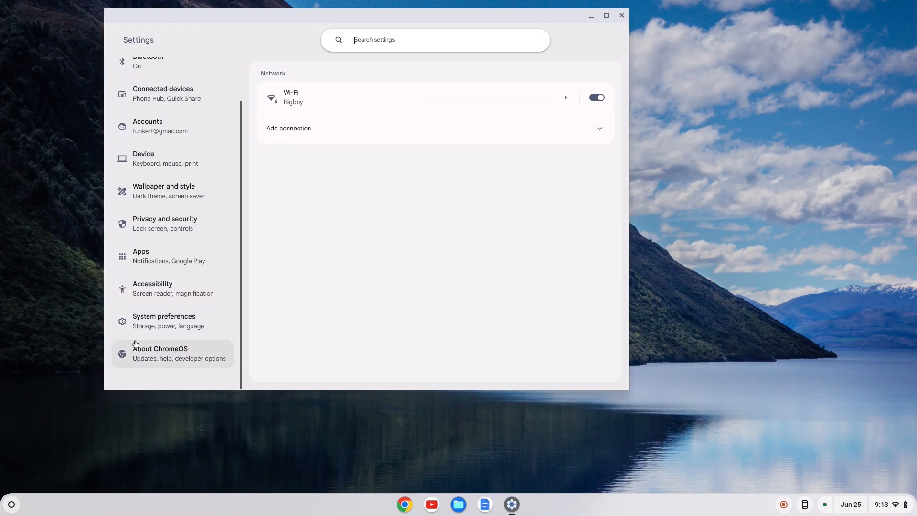
{"action": "mouse_move", "coordinate": [170, 353]}
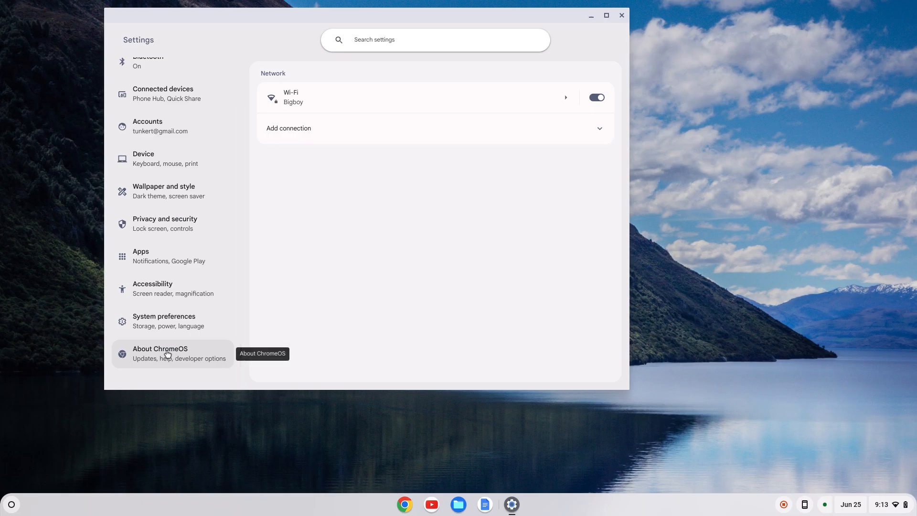
{"action": "left_click", "coordinate": [159, 353]}
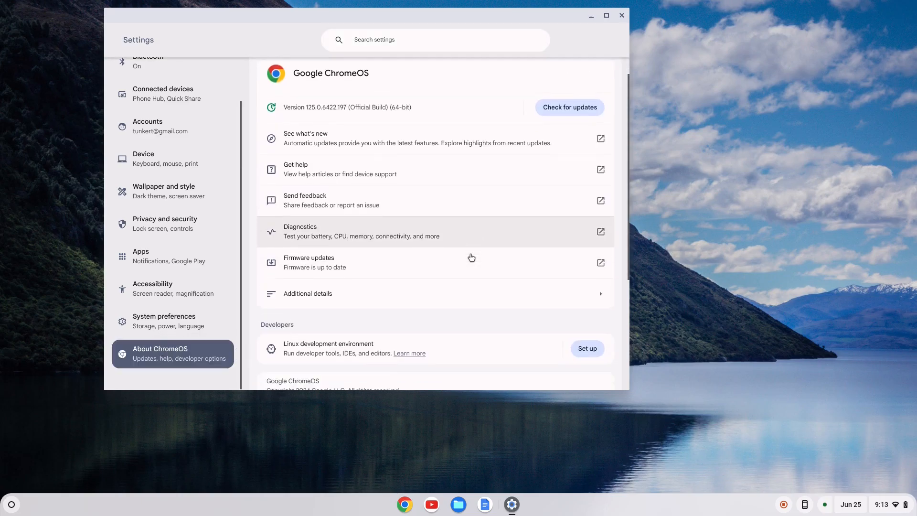
{"action": "scroll", "scroll_direction": "down", "scroll_amount": 3}
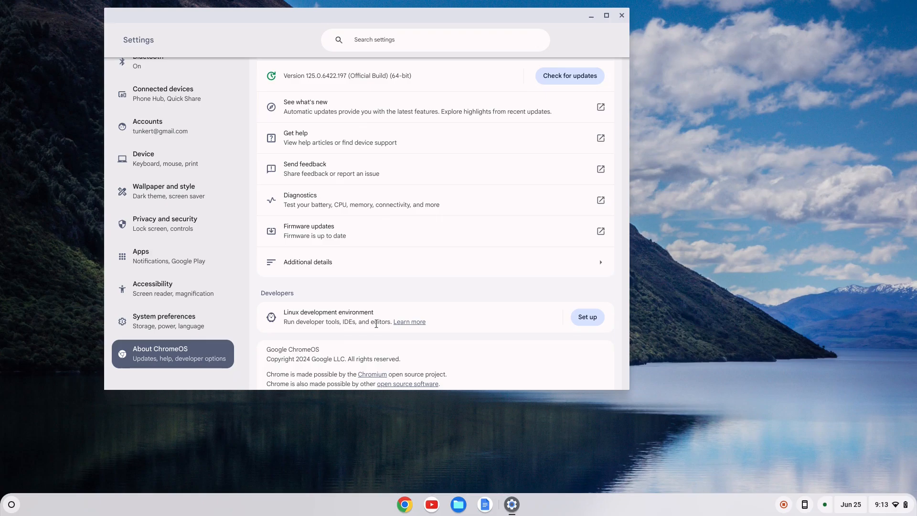
{"action": "mouse_move", "coordinate": [546, 321]}
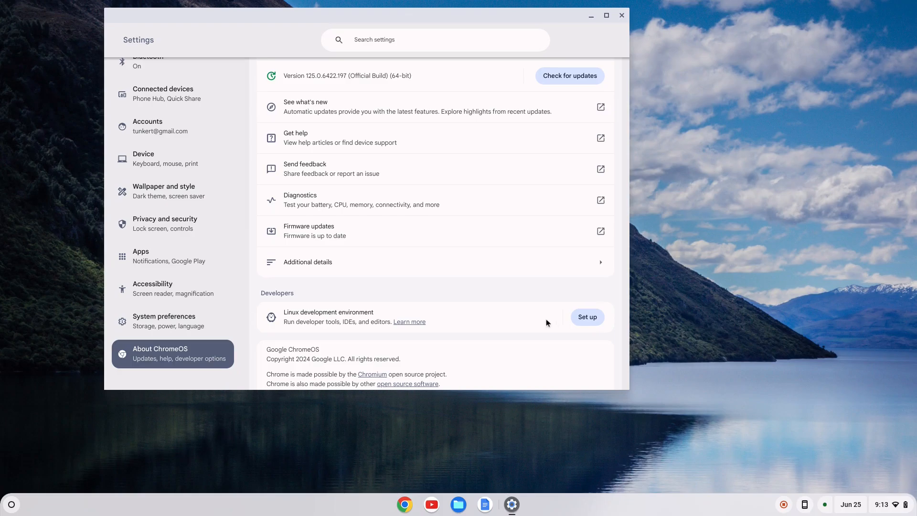
Step: Set up the Linux development environment with the recommended 10.0 GB disk size and install it
{"action": "left_click", "coordinate": [585, 316]}
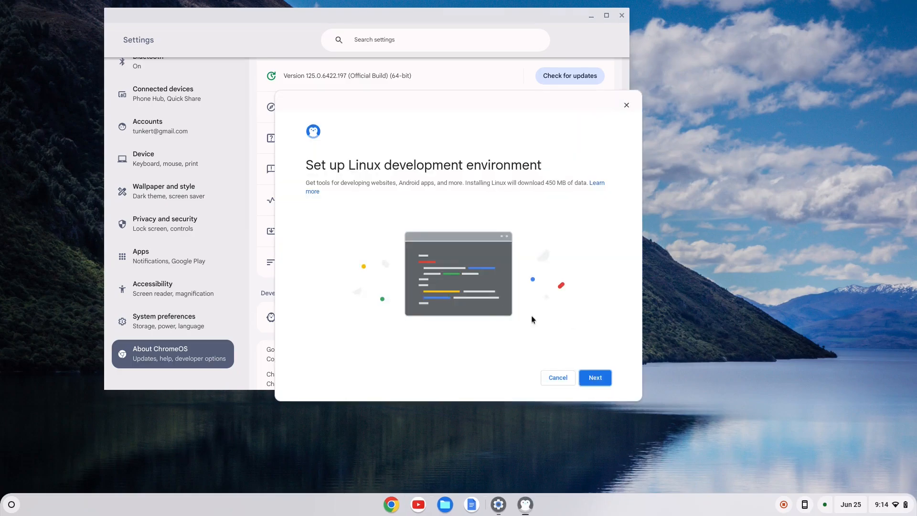
{"action": "mouse_move", "coordinate": [322, 219]}
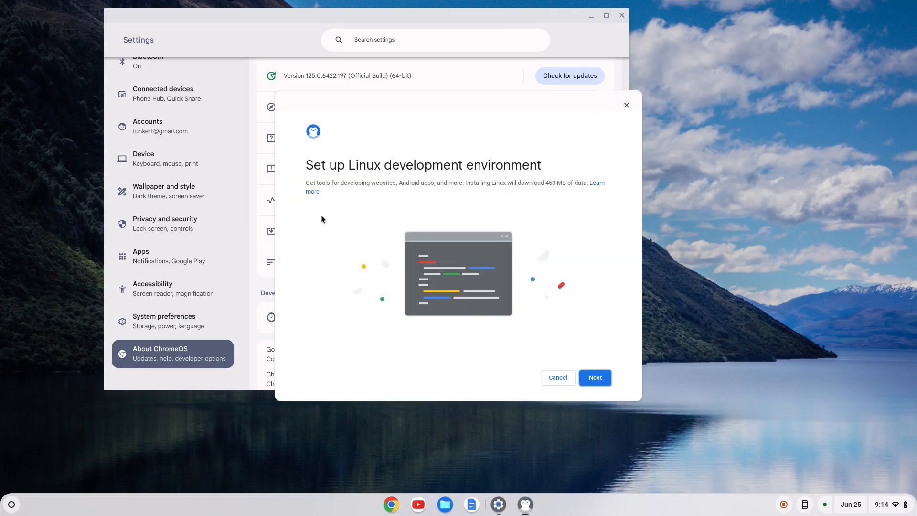
{"action": "mouse_move", "coordinate": [543, 303]}
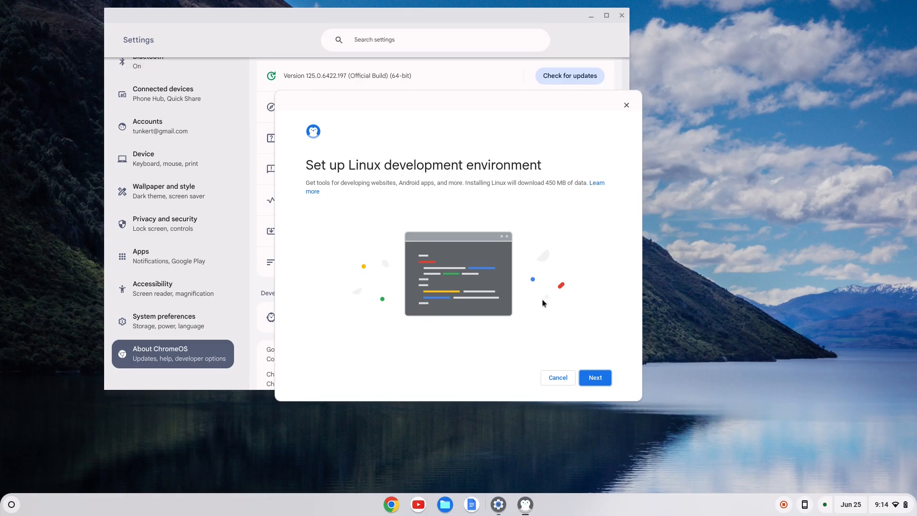
{"action": "left_click", "coordinate": [594, 377]}
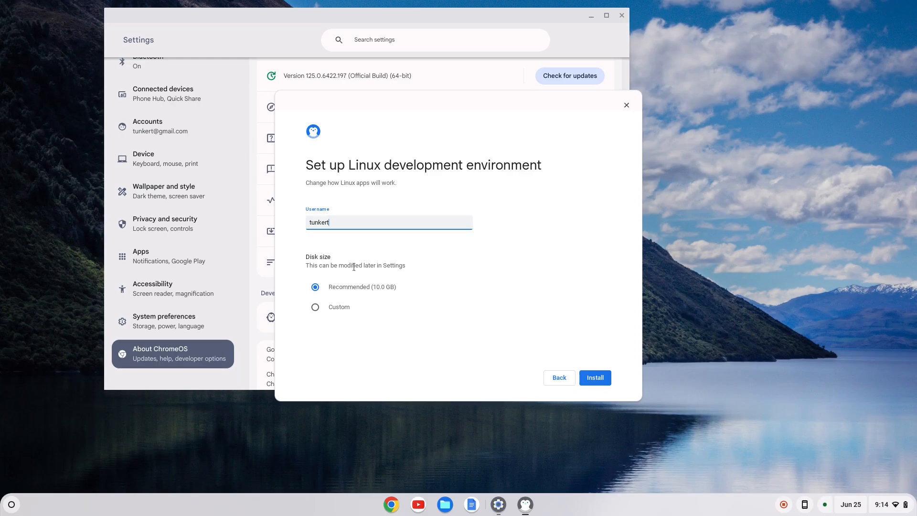
{"action": "left_click", "coordinate": [595, 377]}
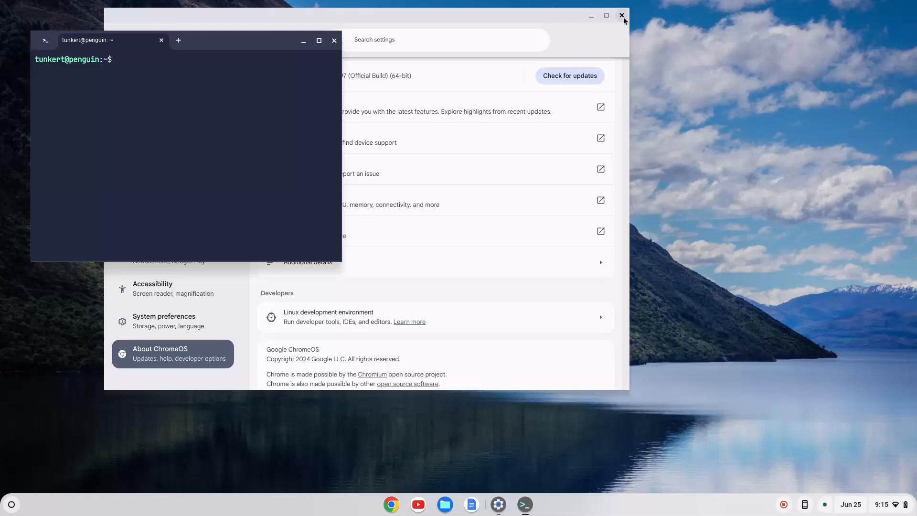
{"action": "mouse_move", "coordinate": [622, 15]}
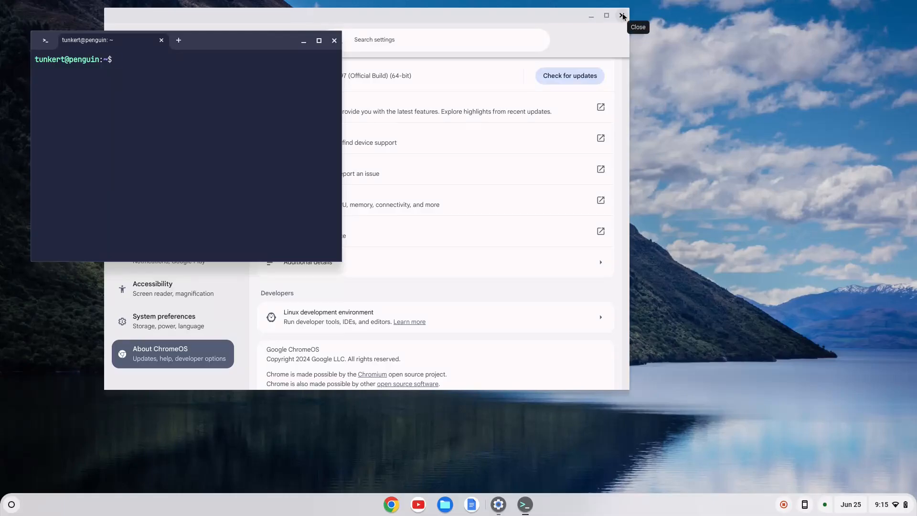
Step: With Settings closed and Terminal maximized, run 'sudo apt update && sudo apt upgrade -y'
{"action": "left_click", "coordinate": [622, 16]}
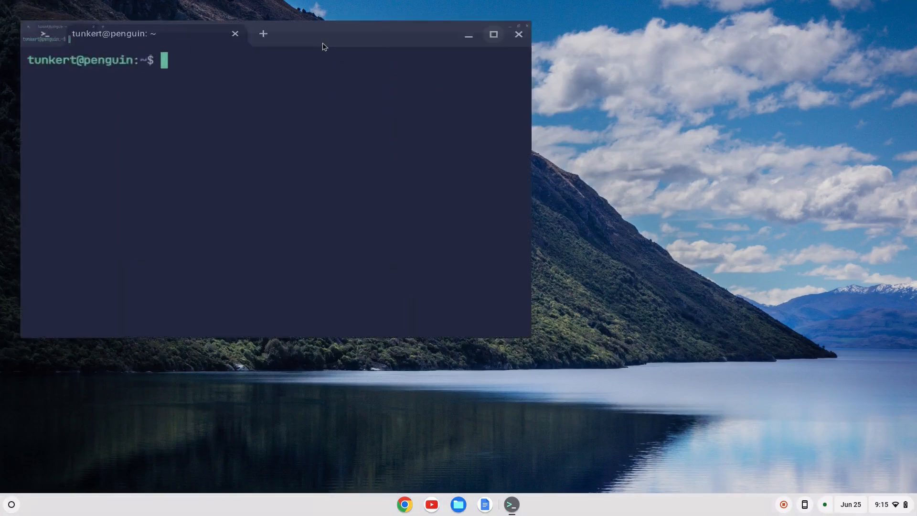
{"action": "left_click", "coordinate": [493, 35]}
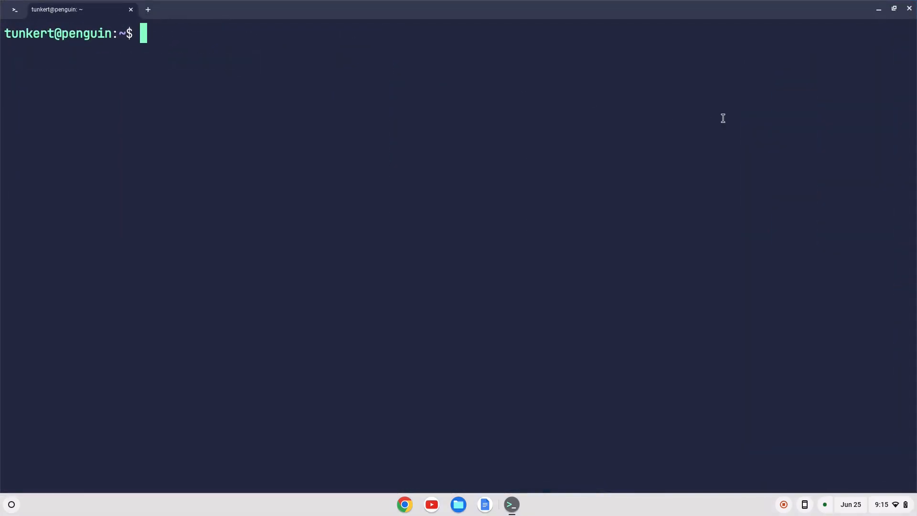
{"action": "type", "text": "sudo"}
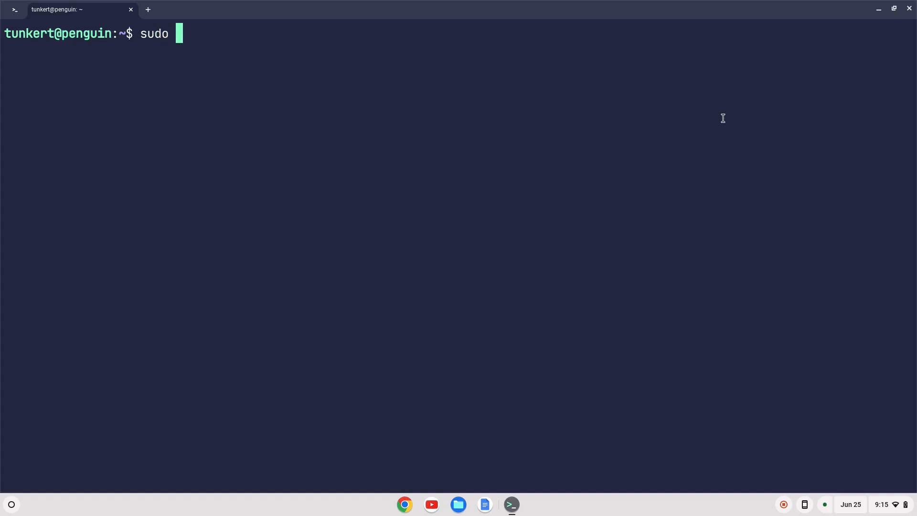
{"action": "type", "text": "apt update"}
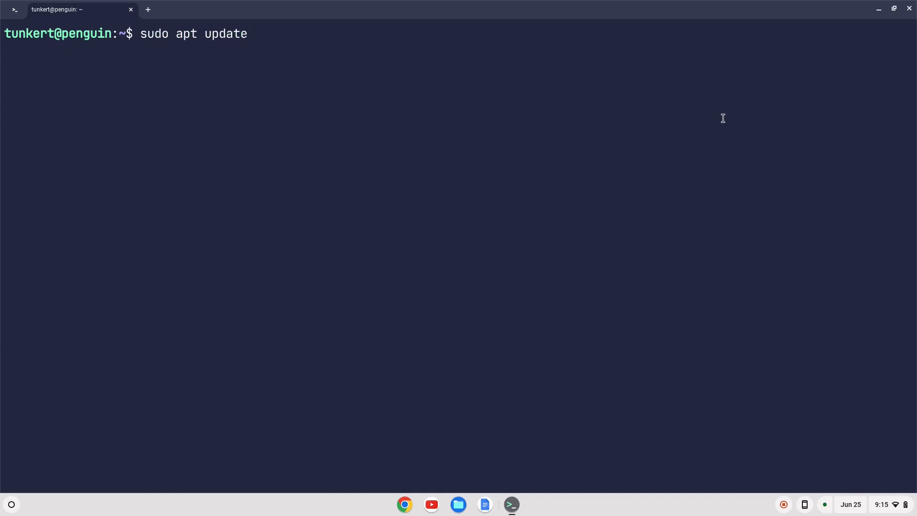
{"action": "type", "text": "&& sudo apt up"}
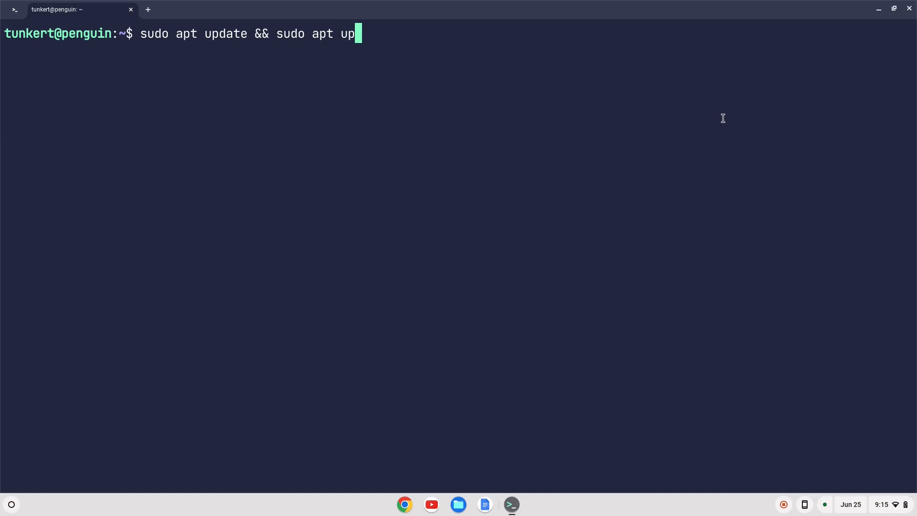
{"action": "type", "text": "grade -y"}
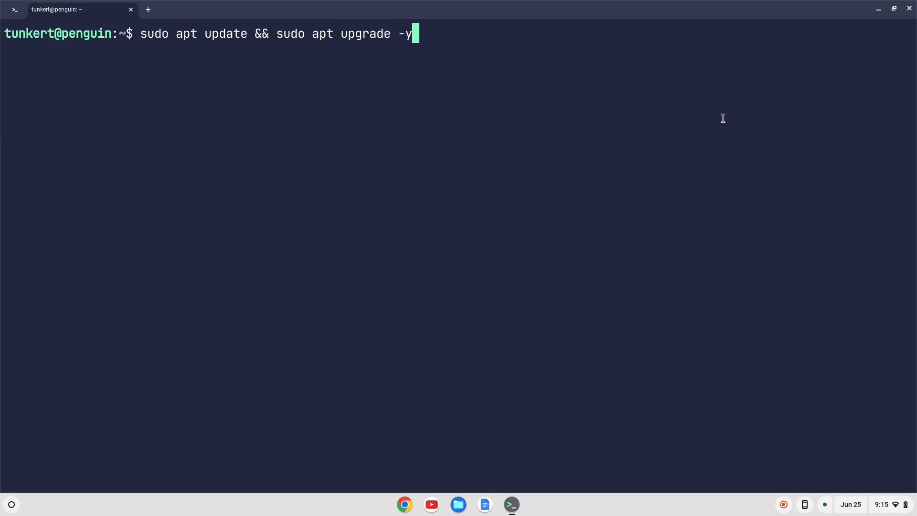
{"action": "key", "text": "Return"}
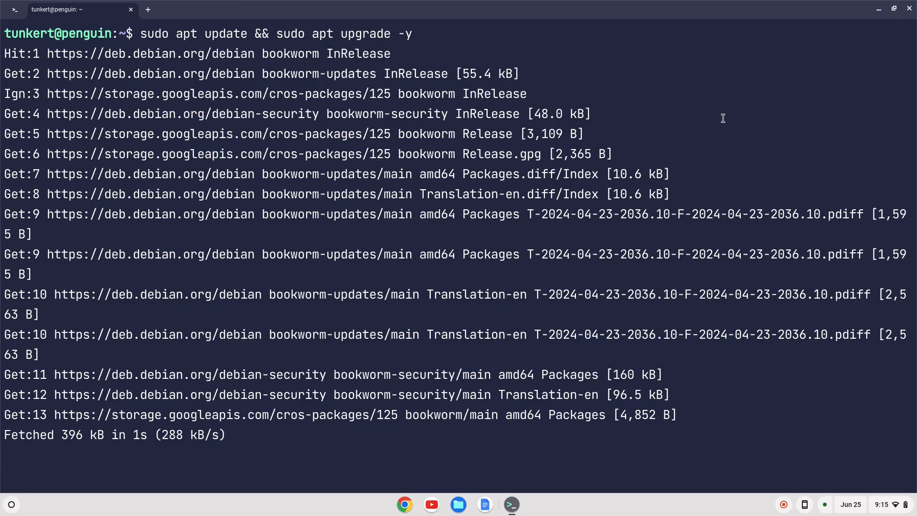
Step: Run 'sudo apt install gnome-keyring' and confirm the 12 new packages with y
{"action": "type", "text": "sudo apt in"}
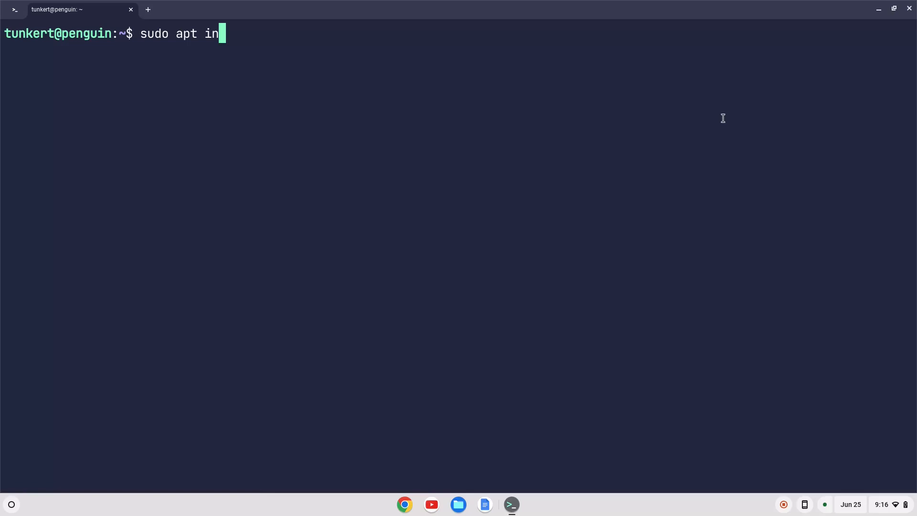
{"action": "type", "text": "stall"}
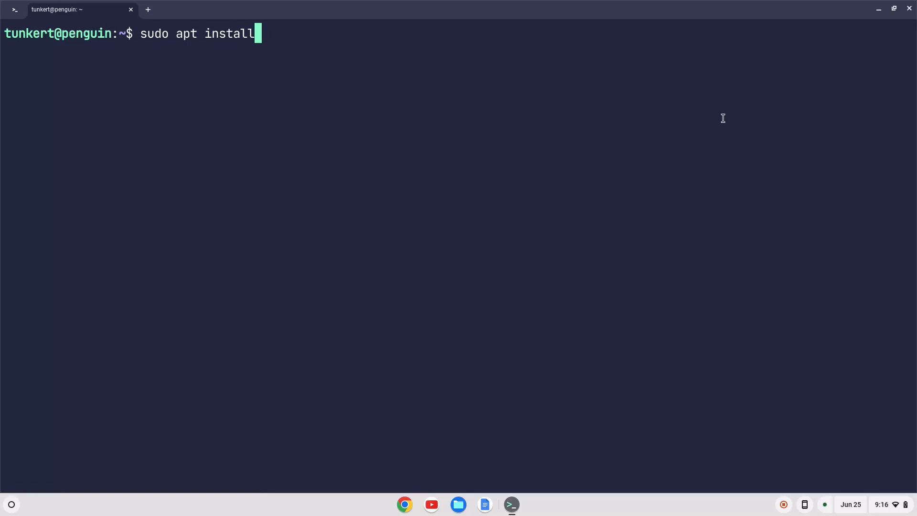
{"action": "type", "text": "gnome-keyring"}
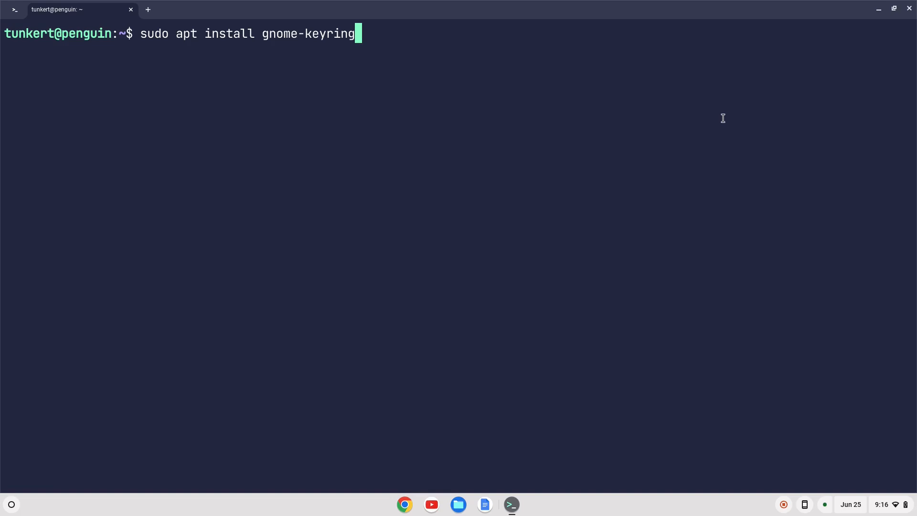
{"action": "key", "text": "Return"}
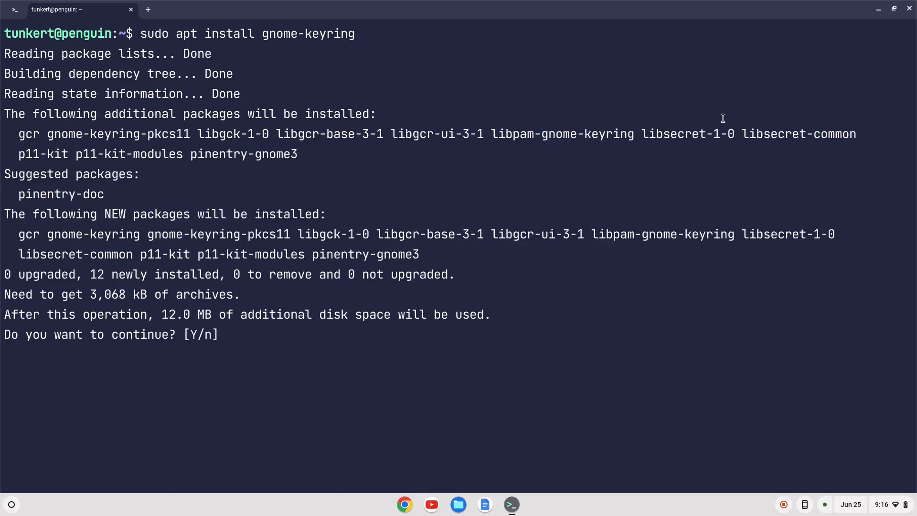
{"action": "type", "text": "y"}
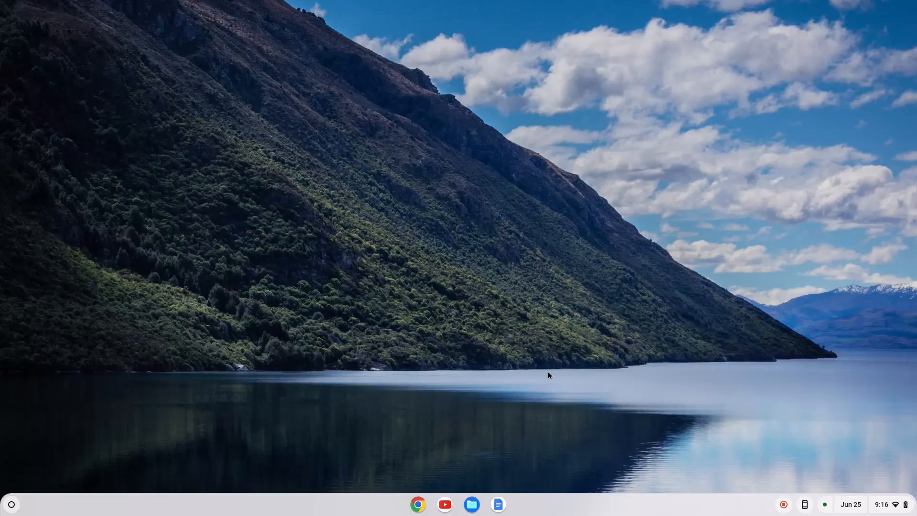
Step: Search 'vs code' in Chrome and download the VS Code .deb package from the Visual Studio Code site
{"action": "left_click", "coordinate": [417, 505]}
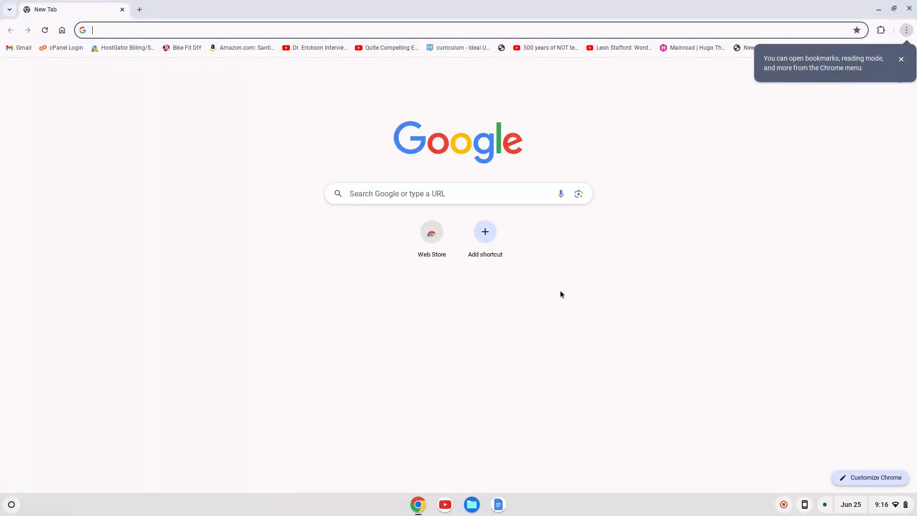
{"action": "type", "text": "vs code"}
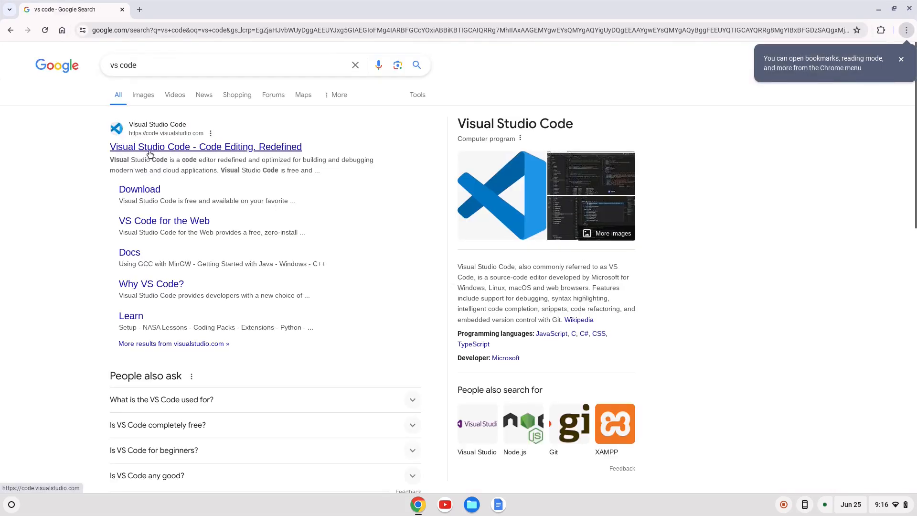
{"action": "left_click", "coordinate": [206, 147]}
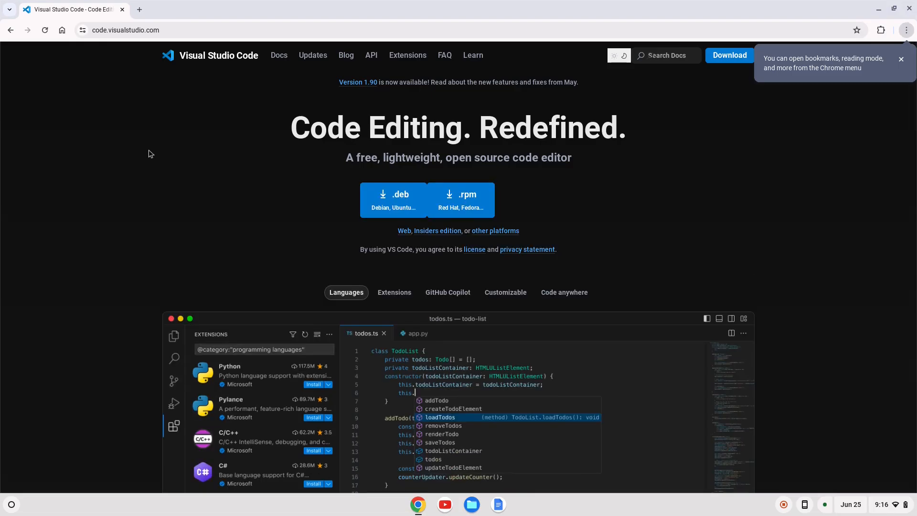
{"action": "left_click", "coordinate": [901, 59]}
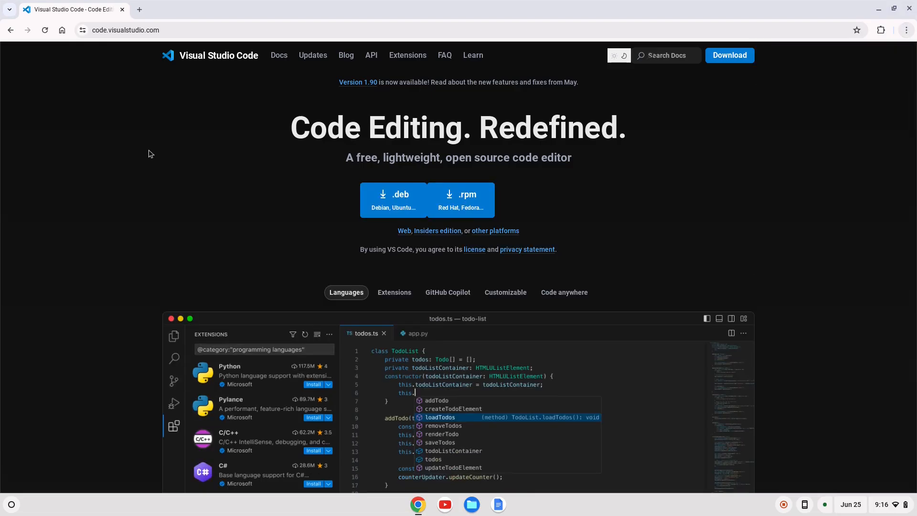
{"action": "mouse_move", "coordinate": [394, 200]}
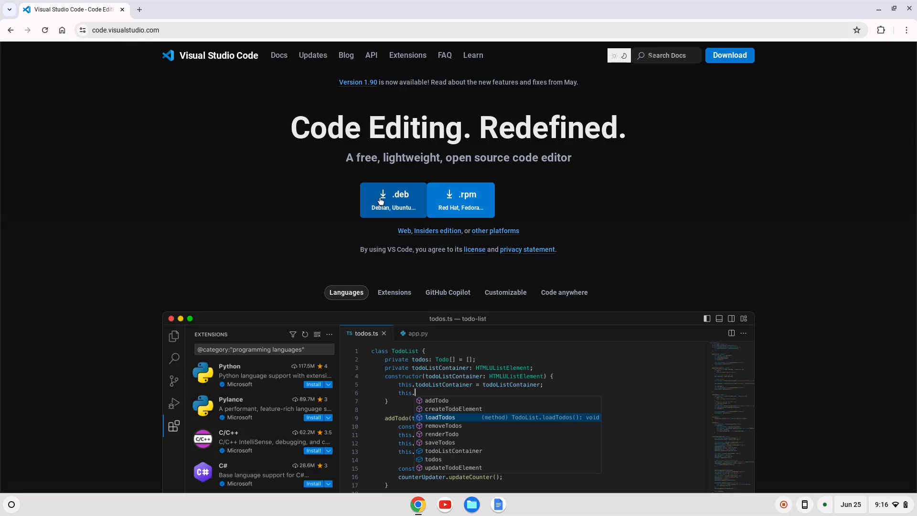
{"action": "left_click", "coordinate": [393, 199]}
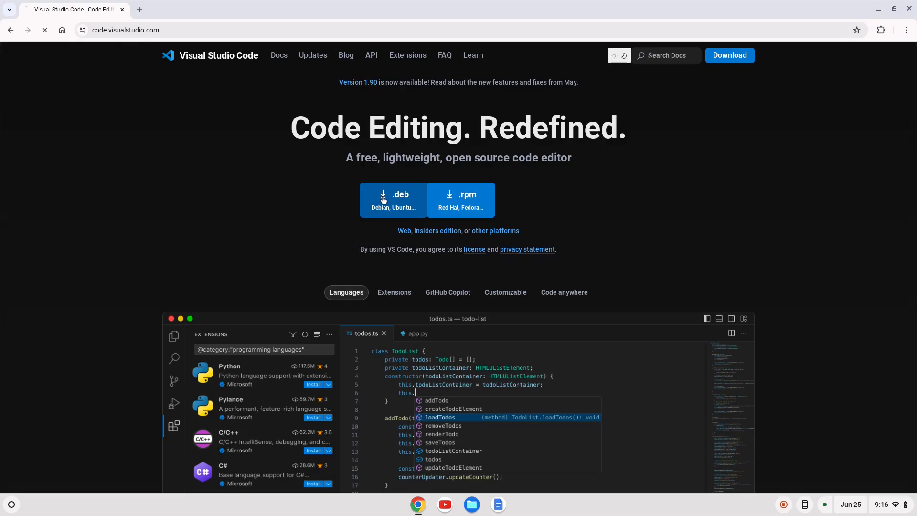
{"action": "left_click", "coordinate": [392, 200]}
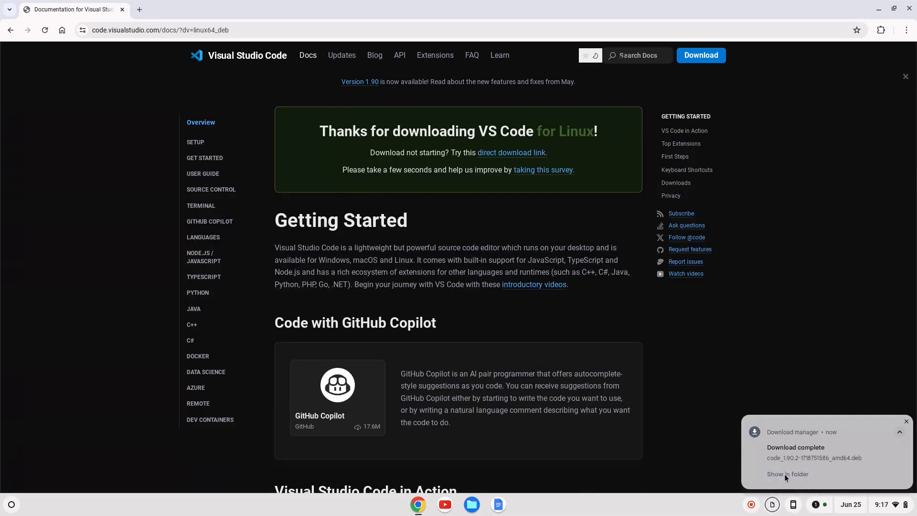
Step: Install the downloaded code 1.90.2 .deb with Linux from Files, then close Chrome
{"action": "left_click", "coordinate": [787, 473]}
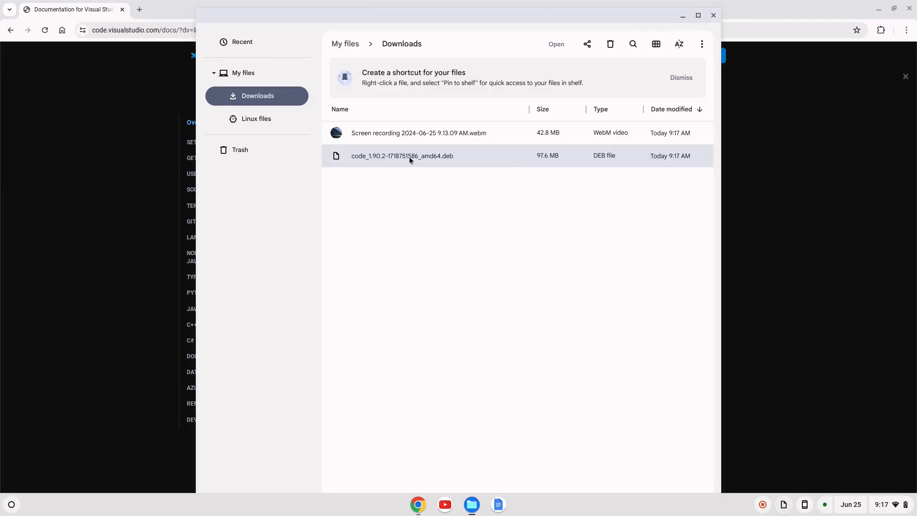
{"action": "double_click", "coordinate": [402, 156]}
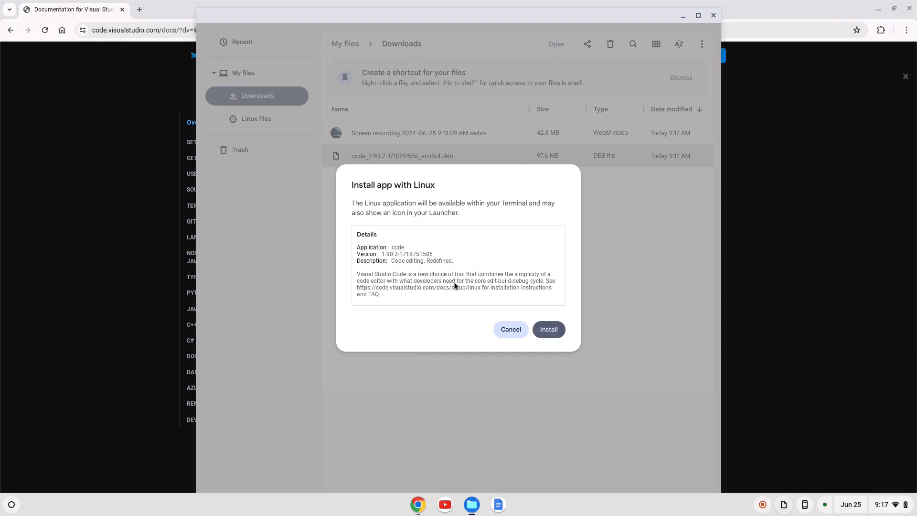
{"action": "left_click", "coordinate": [548, 330]}
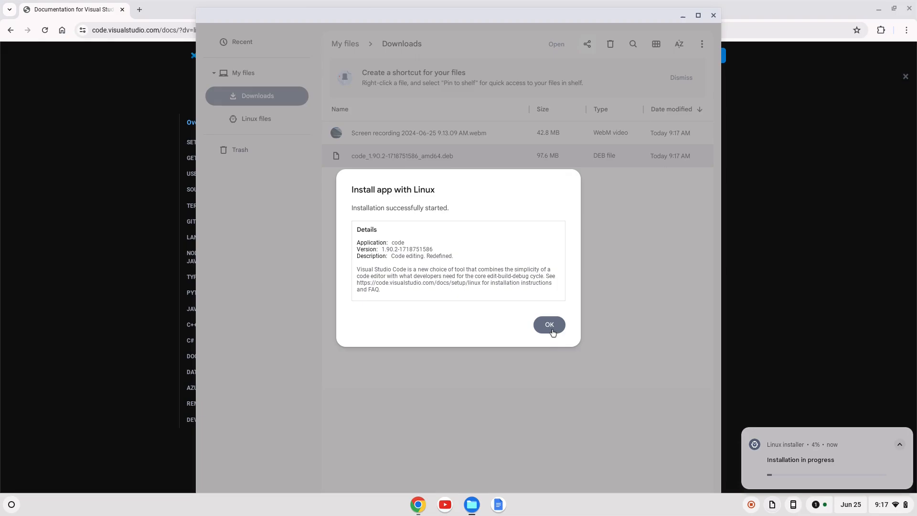
{"action": "left_click", "coordinate": [548, 325]}
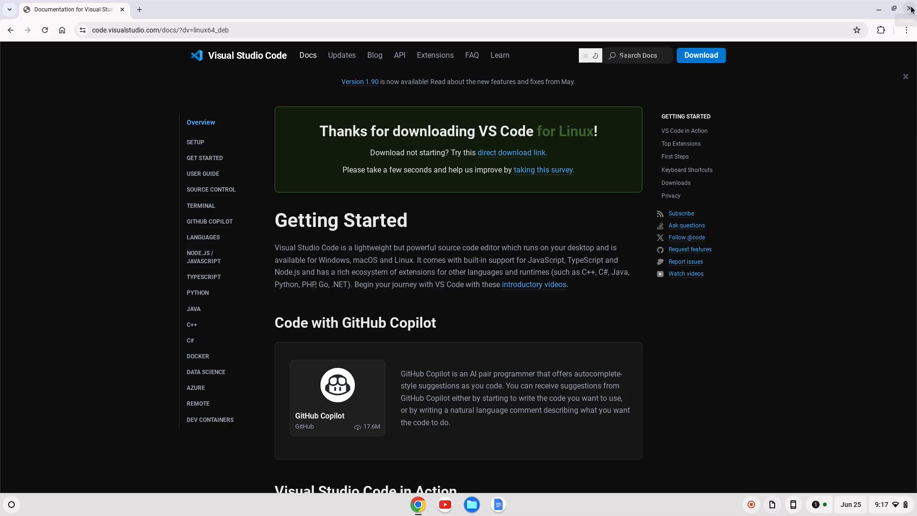
{"action": "left_click", "coordinate": [911, 10]}
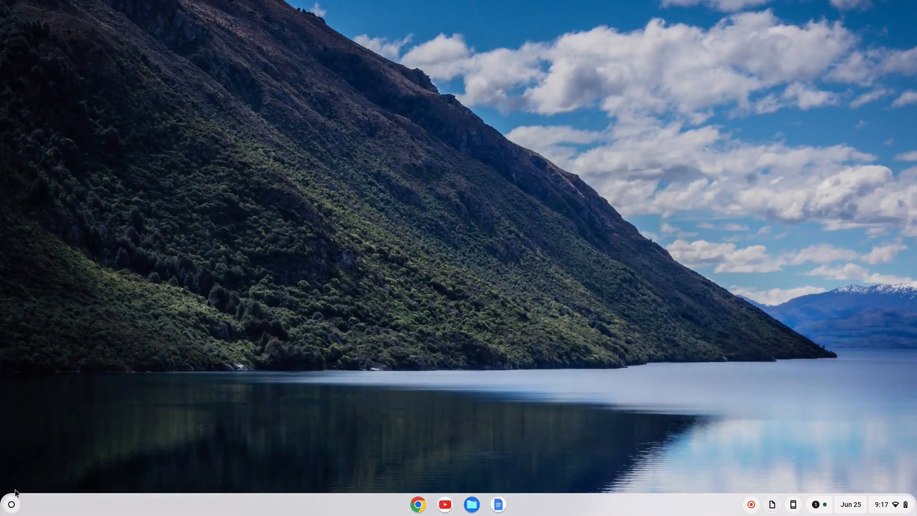
Step: Pin Visual Studio Code from the Linux apps folder to the shelf and launch it
{"action": "left_click", "coordinate": [11, 503]}
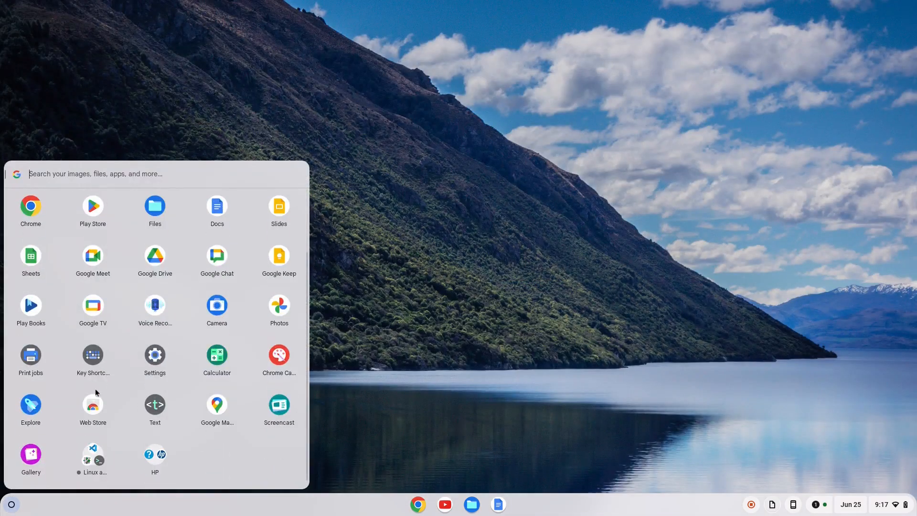
{"action": "mouse_move", "coordinate": [92, 454]}
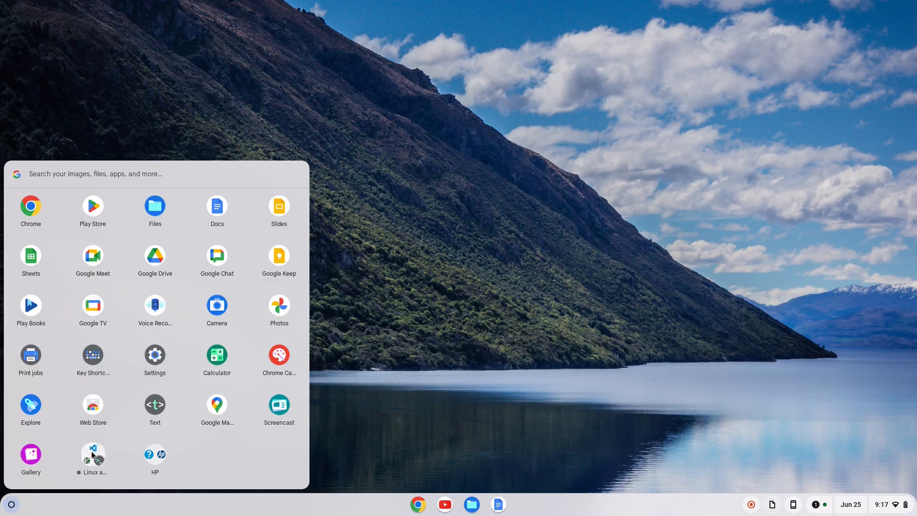
{"action": "left_click", "coordinate": [92, 457]}
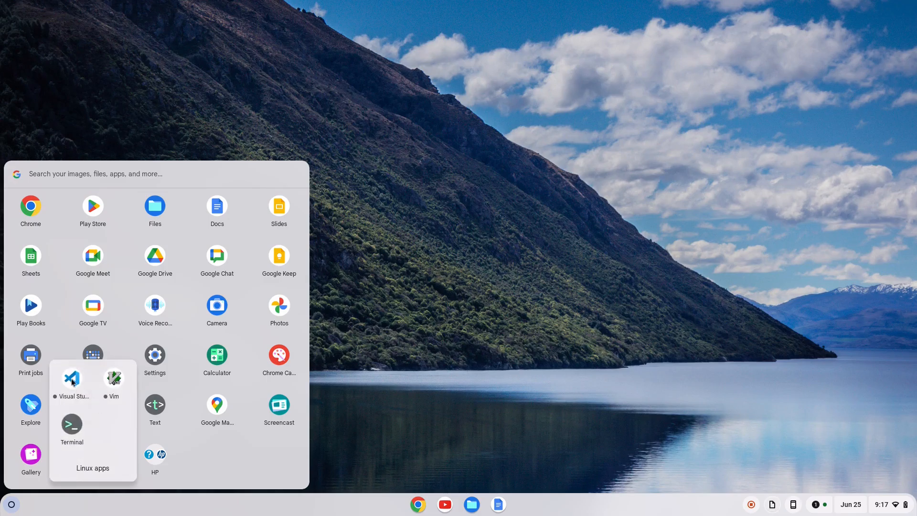
{"action": "mouse_move", "coordinate": [71, 377]}
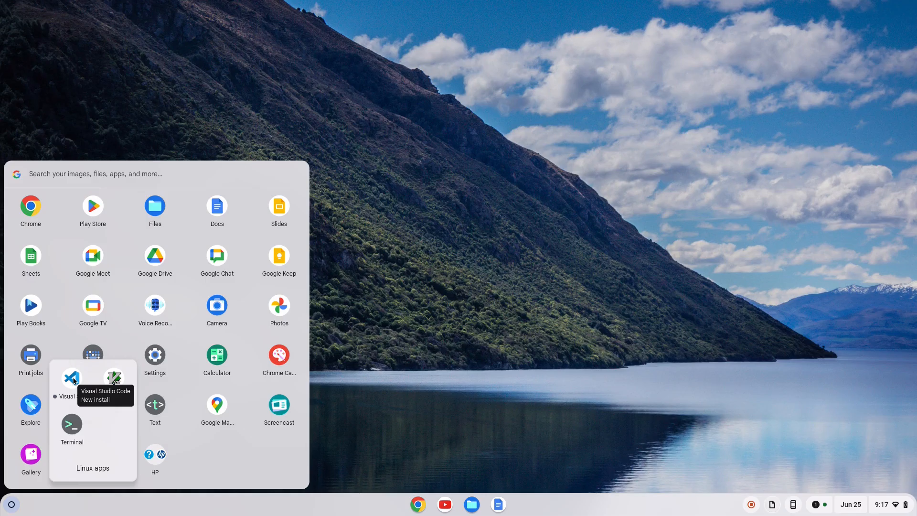
{"action": "right_click", "coordinate": [71, 376]}
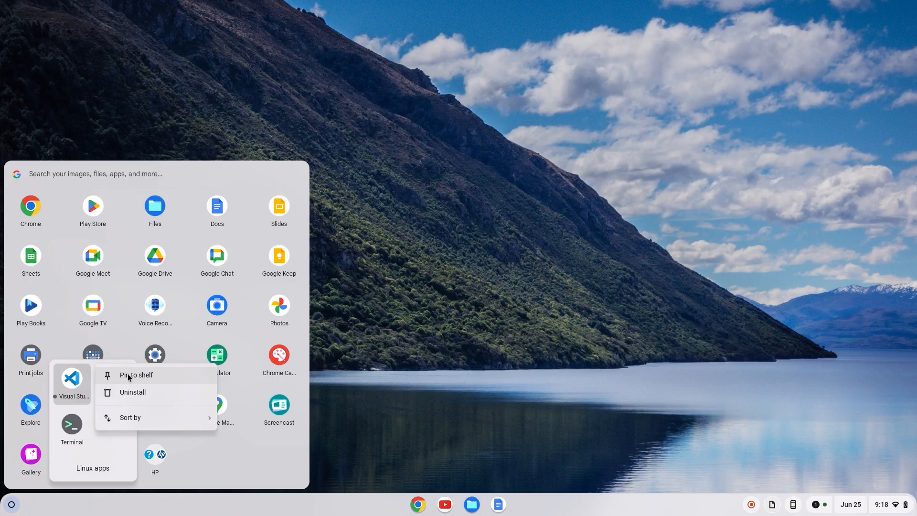
{"action": "left_click", "coordinate": [136, 375]}
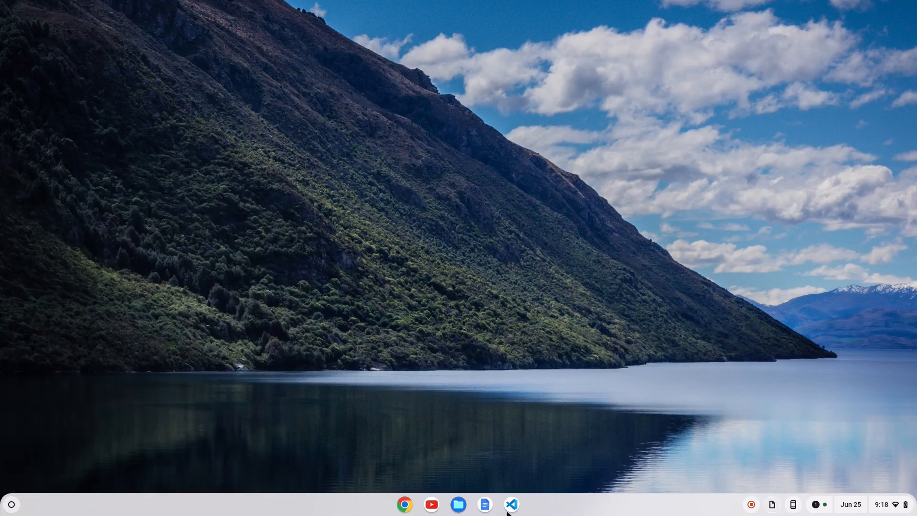
{"action": "left_click", "coordinate": [511, 503]}
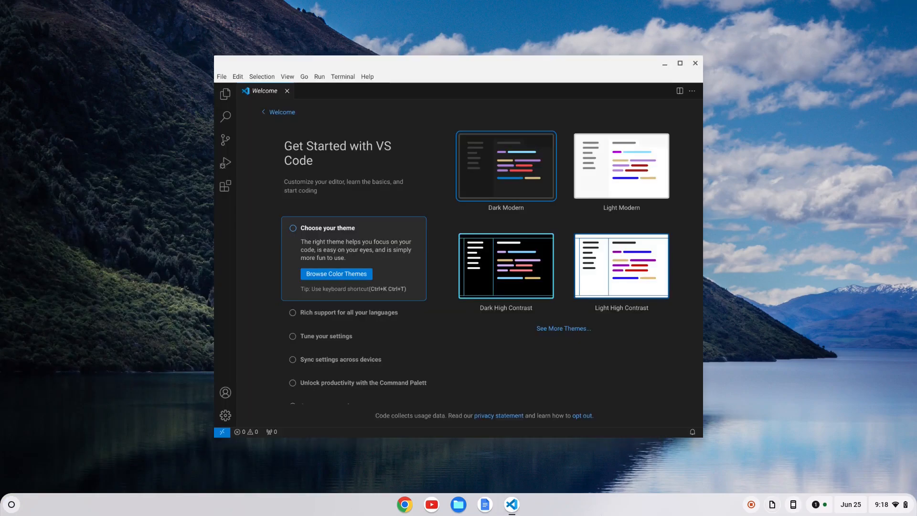